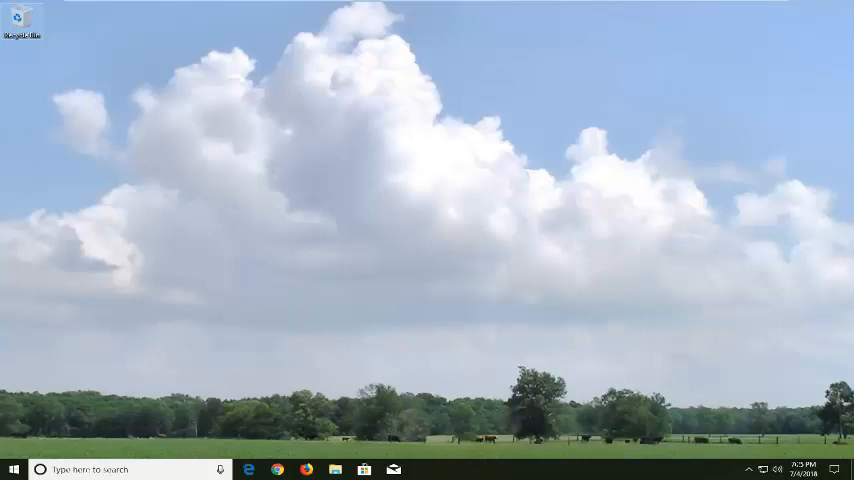
mouse_move(78, 429)
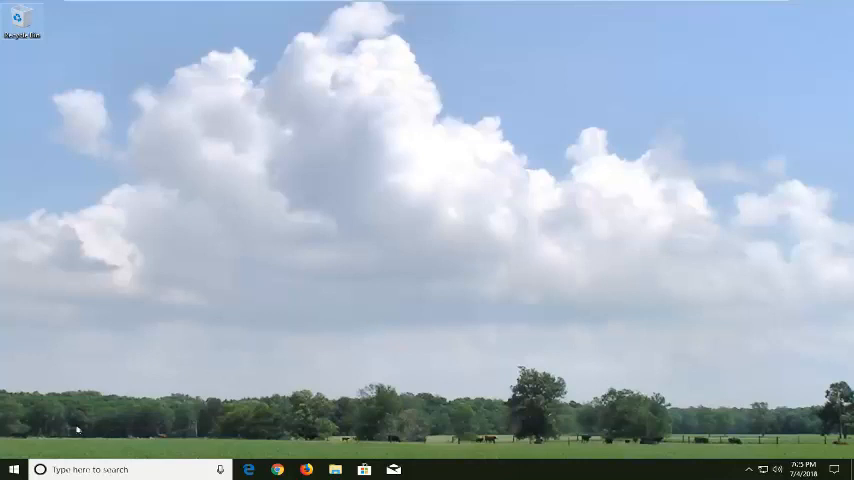
Search the Start menu for netplwiz and run it to open User Accounts.
click(14, 469)
text(n)
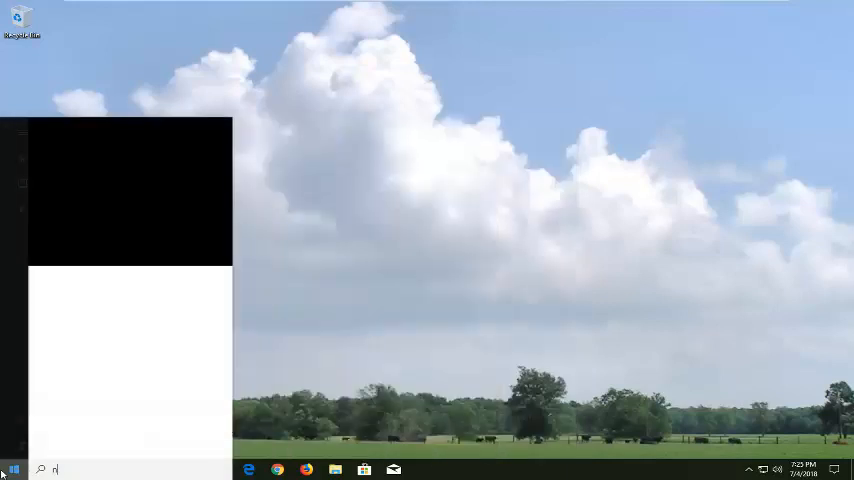
text(etplwiz)
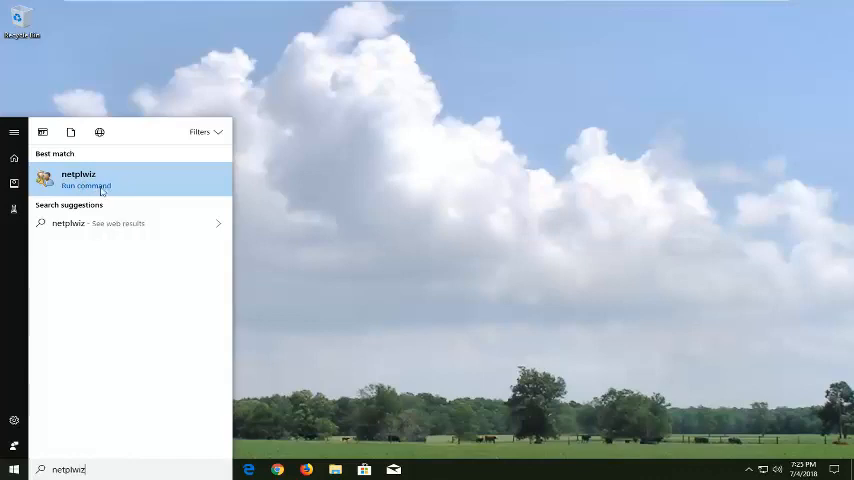
click(79, 178)
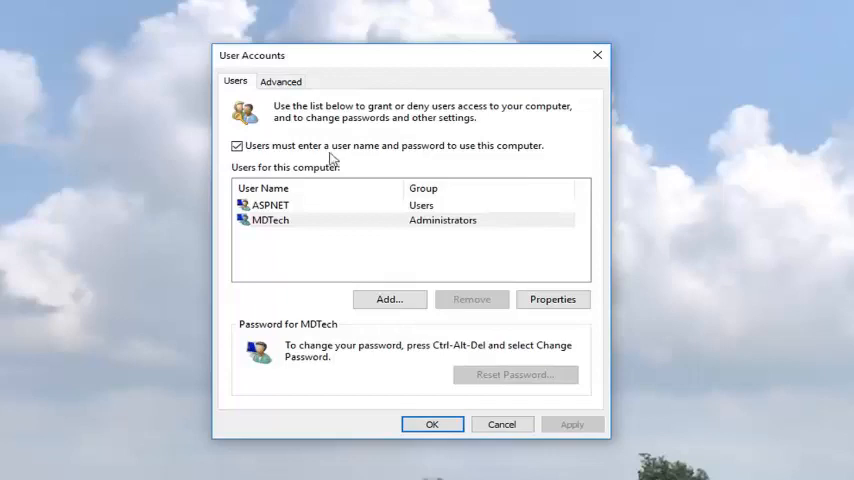
Choose Add... on the Users tab to begin creating a new account.
click(389, 299)
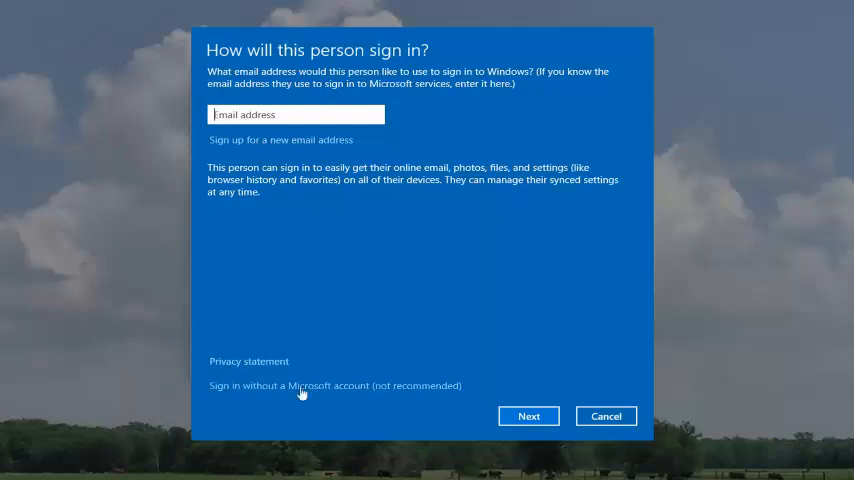
mouse_move(343, 394)
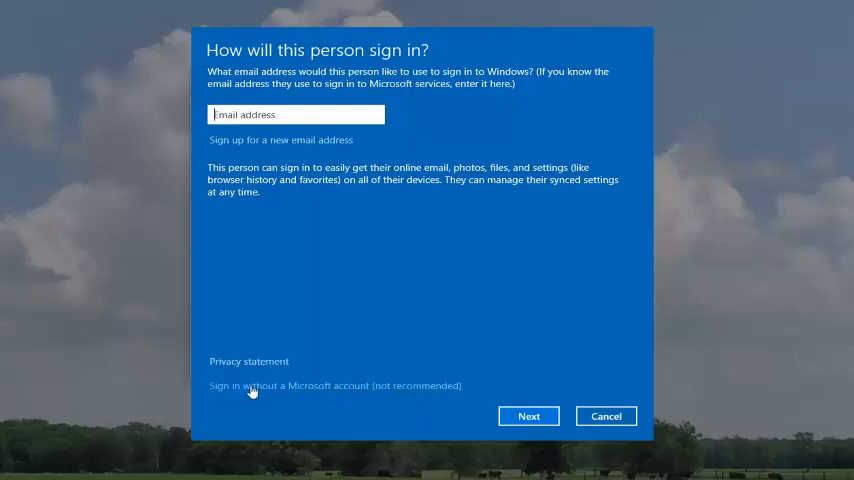
Skip the Microsoft account sign-in and pick the Local account option.
click(334, 385)
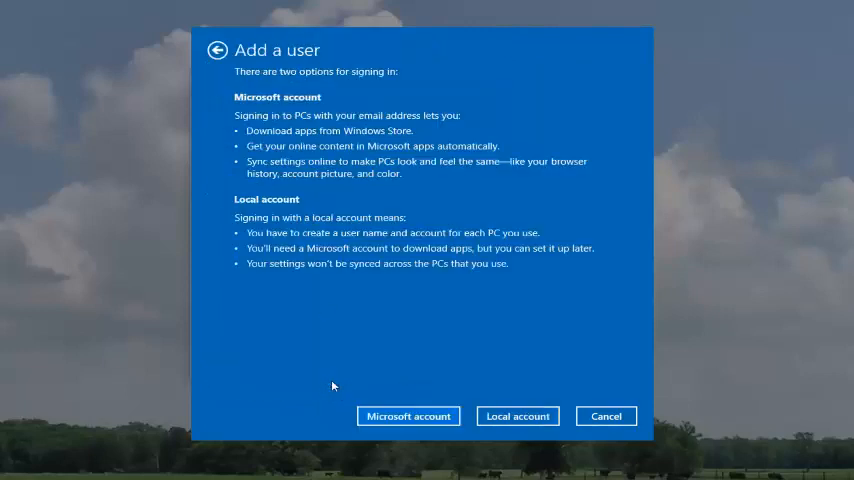
mouse_move(204, 110)
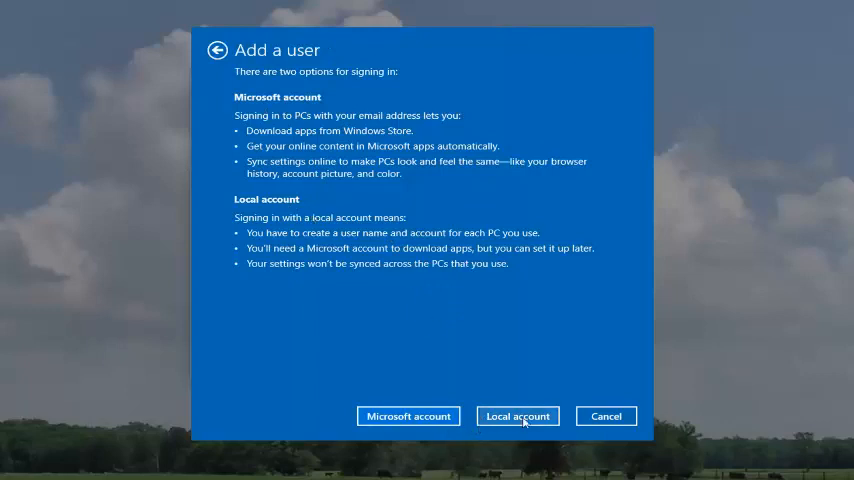
click(517, 416)
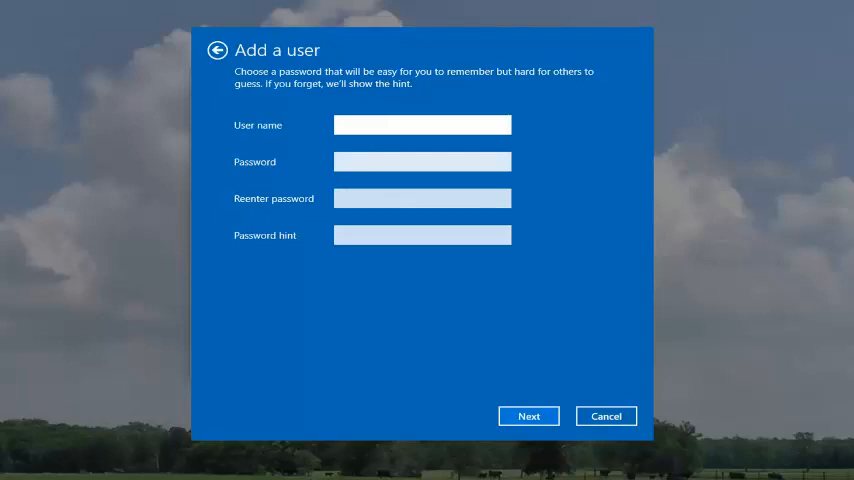
Enter 'Tony' as the local user name and submit the account details.
text(Tony)
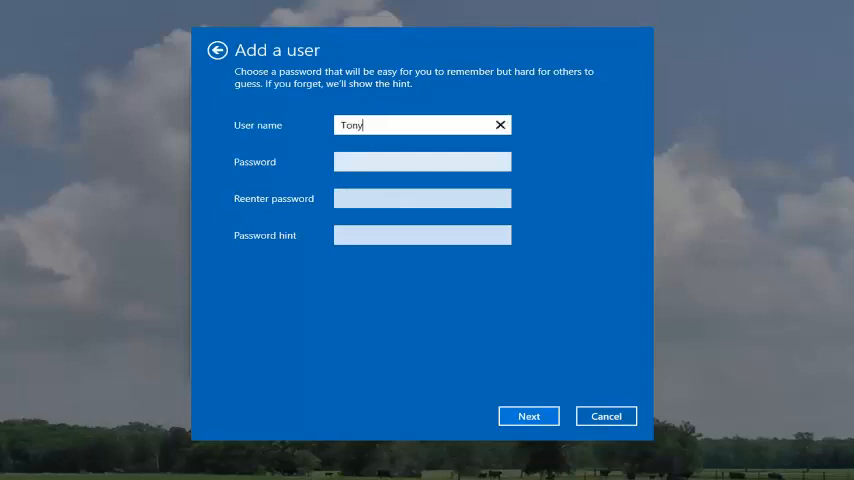
click(422, 161)
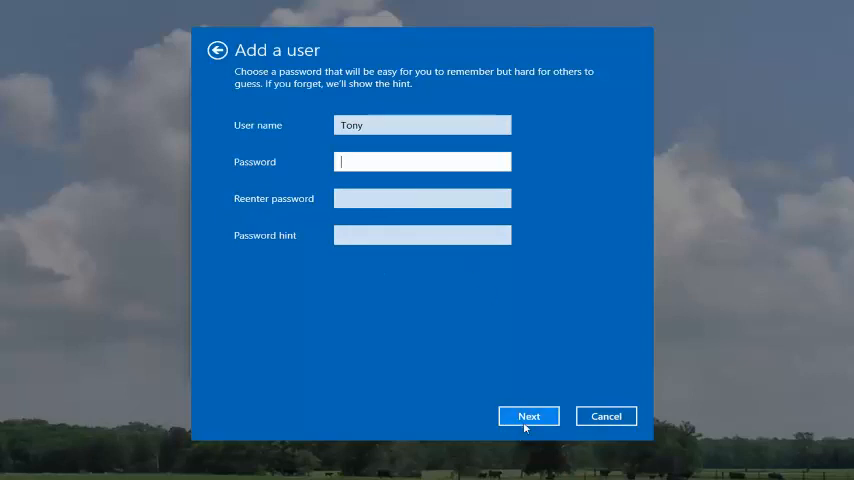
click(528, 416)
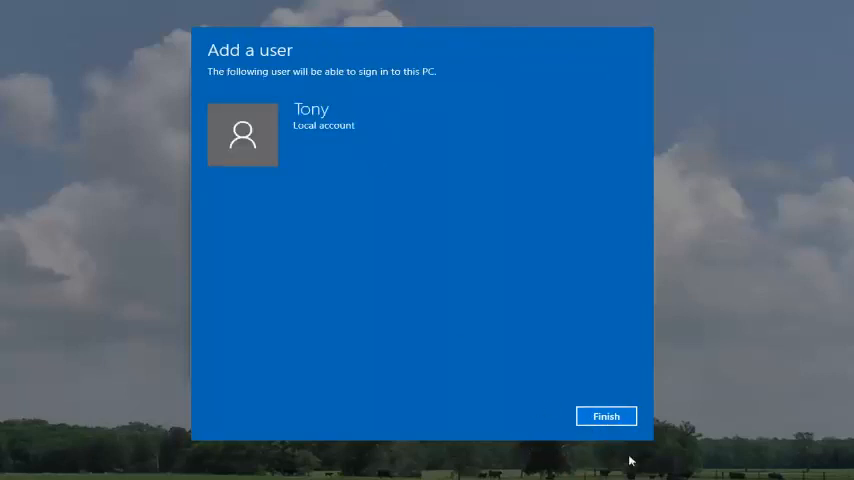
Finish the wizard, select Tony in the Users list, and close User Accounts.
click(606, 416)
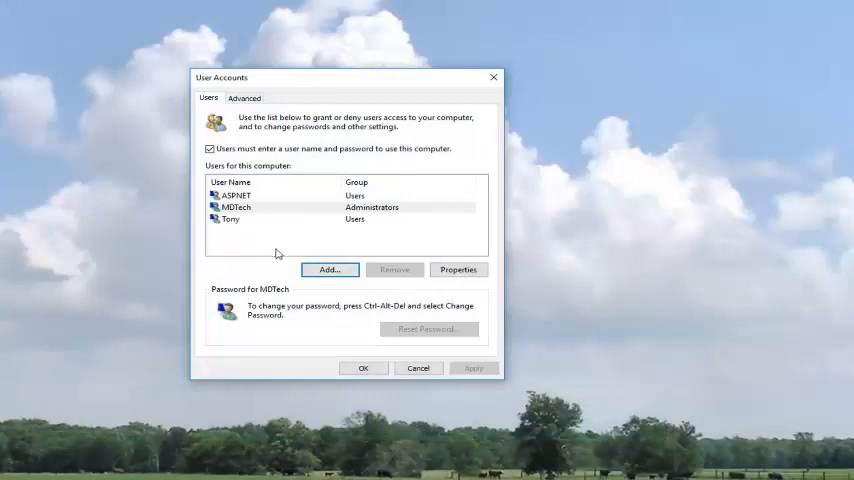
click(231, 219)
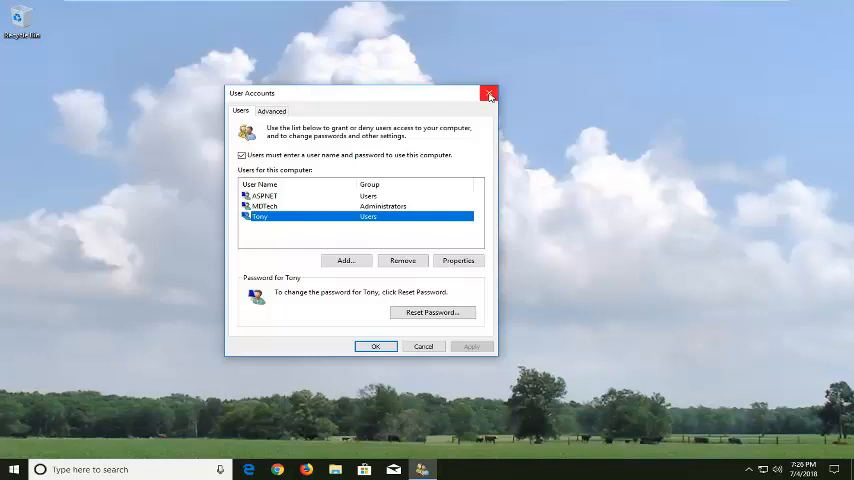
click(489, 94)
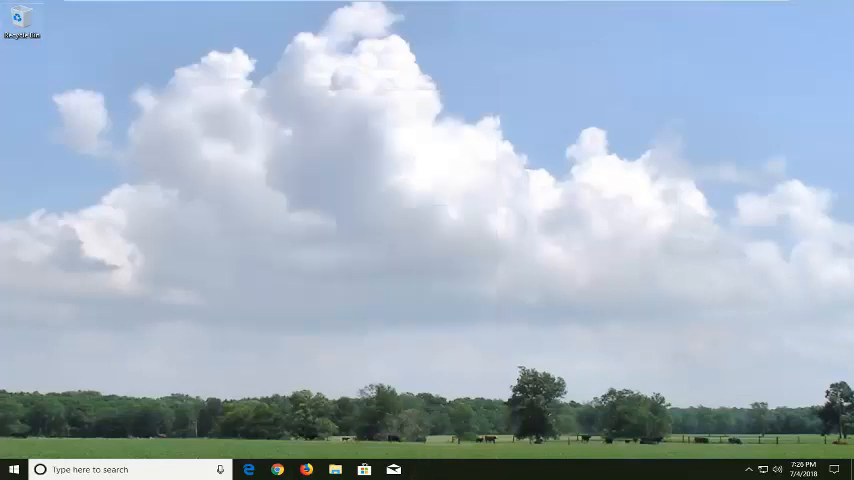